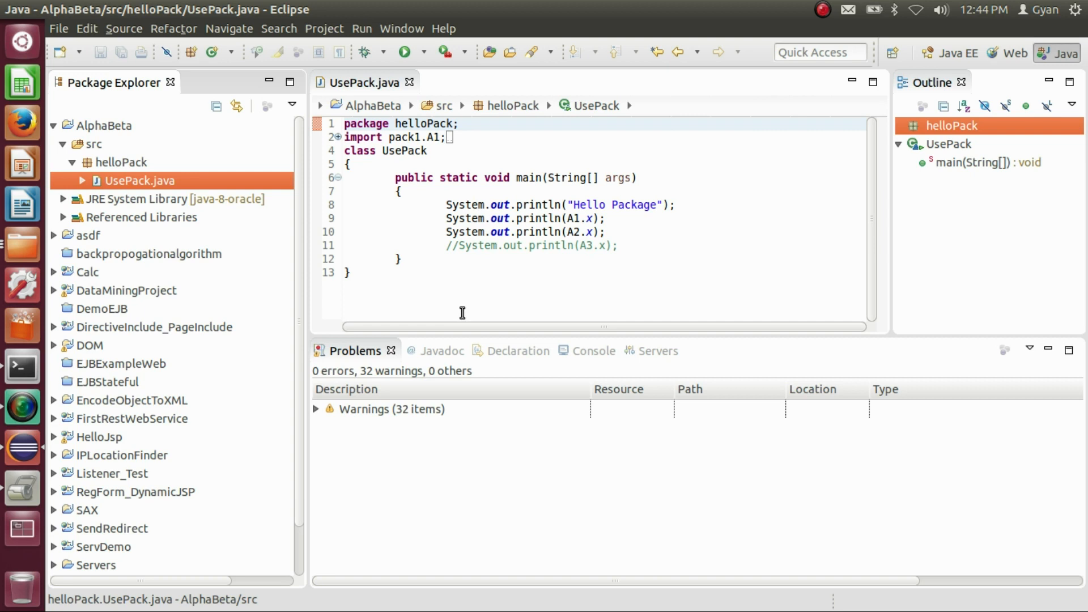
Start an Archive File export for the AlphaBeta project from Package Explorer.
click(110, 126)
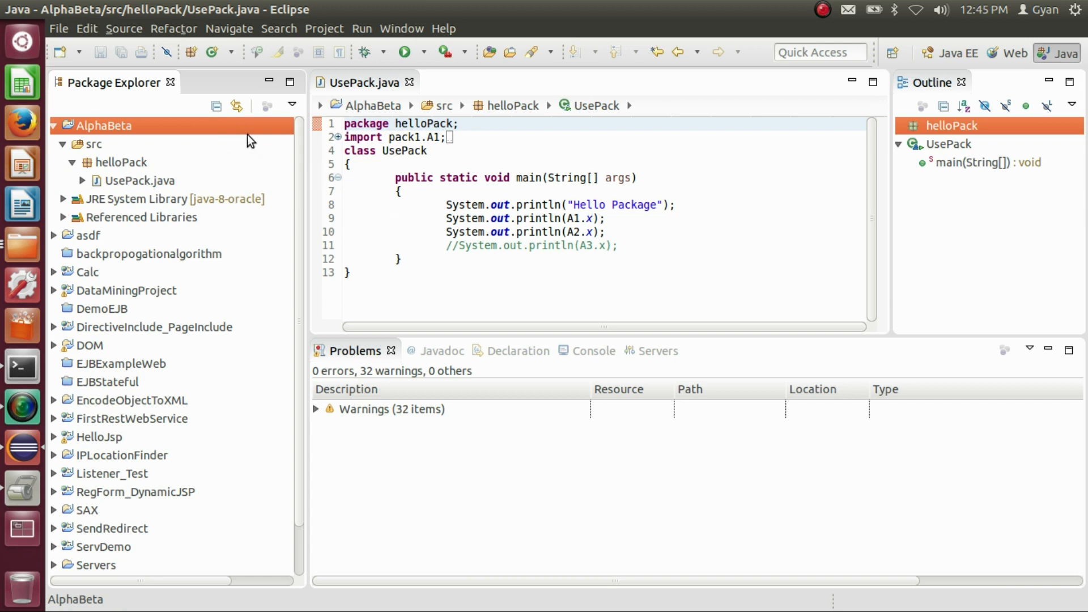
mouse_move(250, 140)
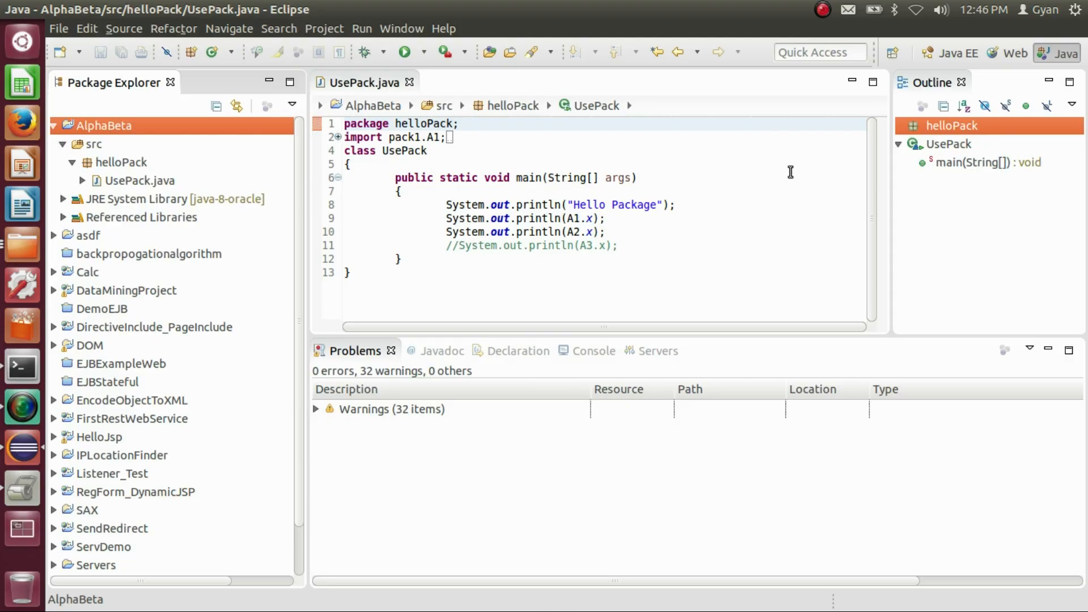
mouse_move(251, 161)
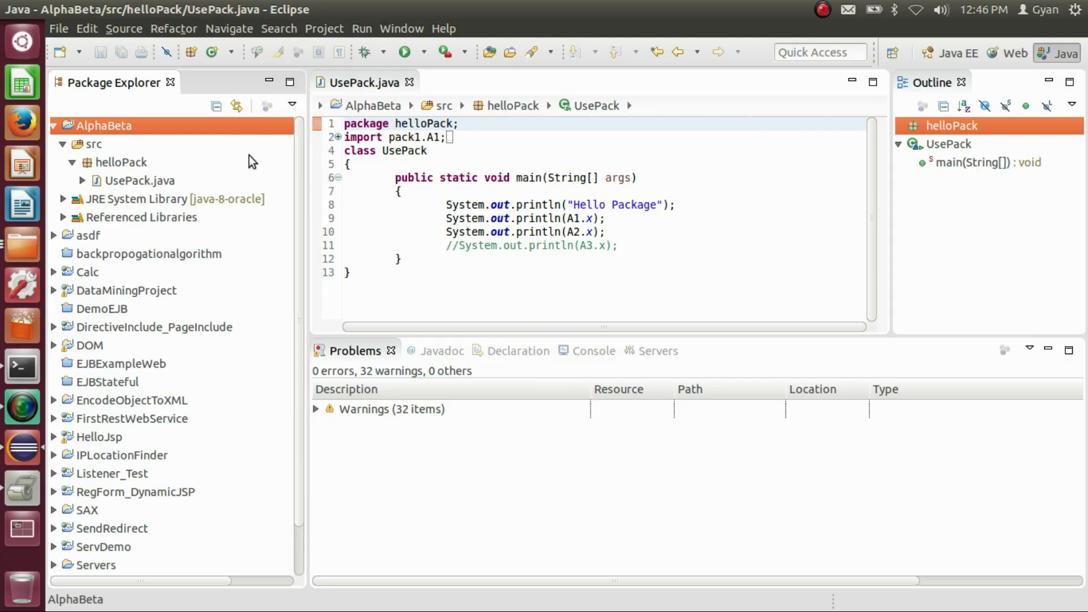
right_click(104, 124)
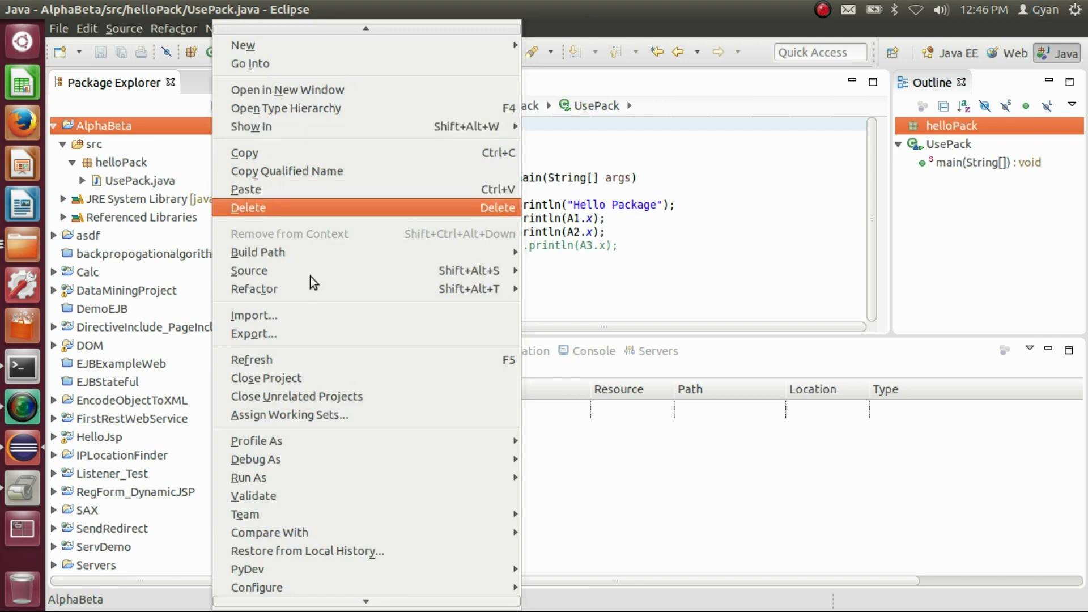
click(254, 334)
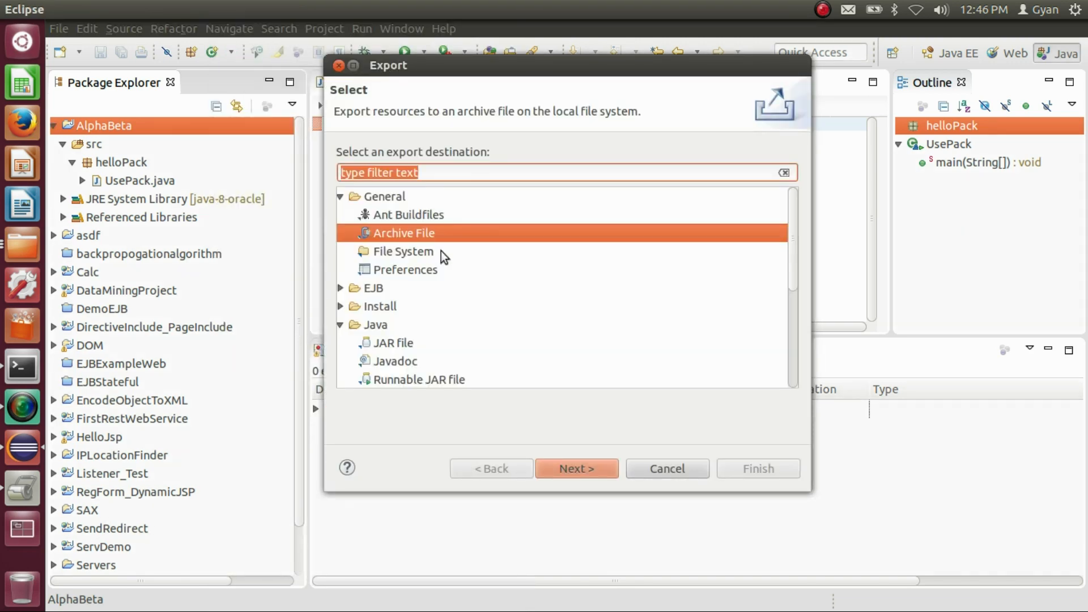
mouse_move(403, 359)
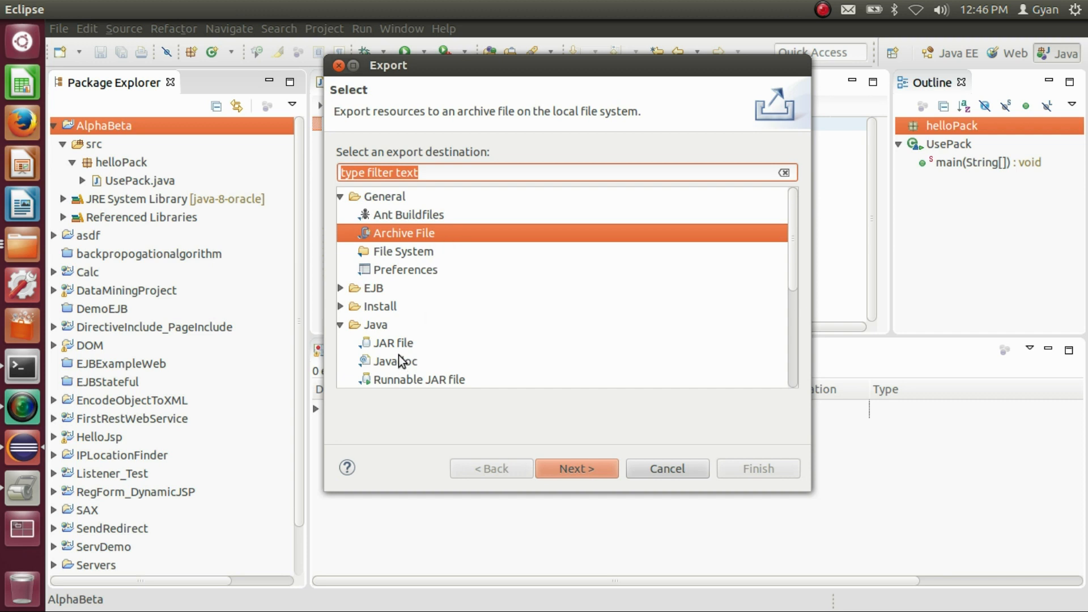
mouse_move(577, 463)
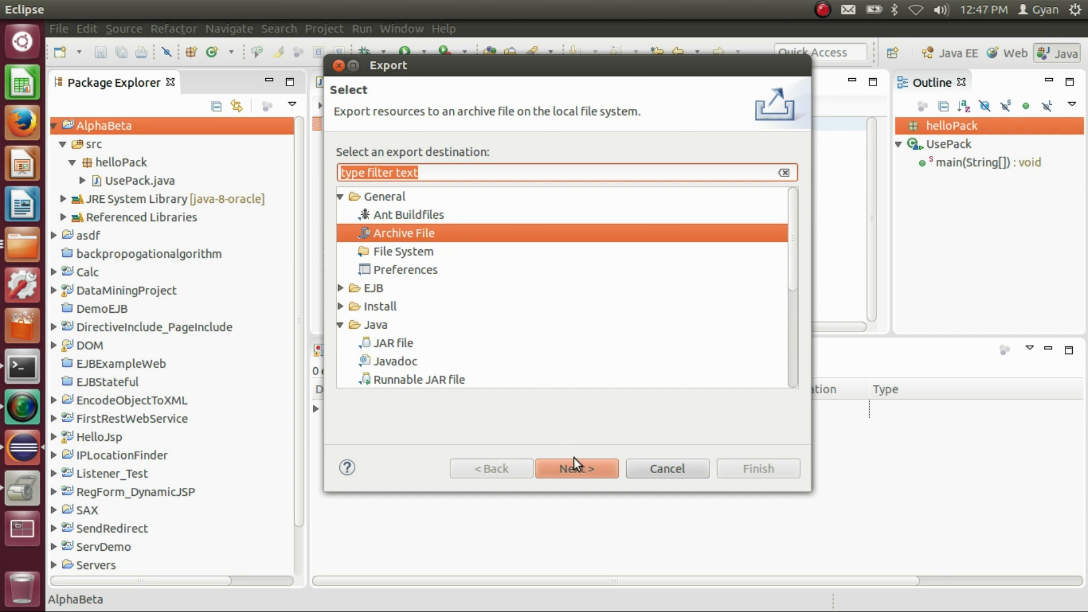
click(576, 469)
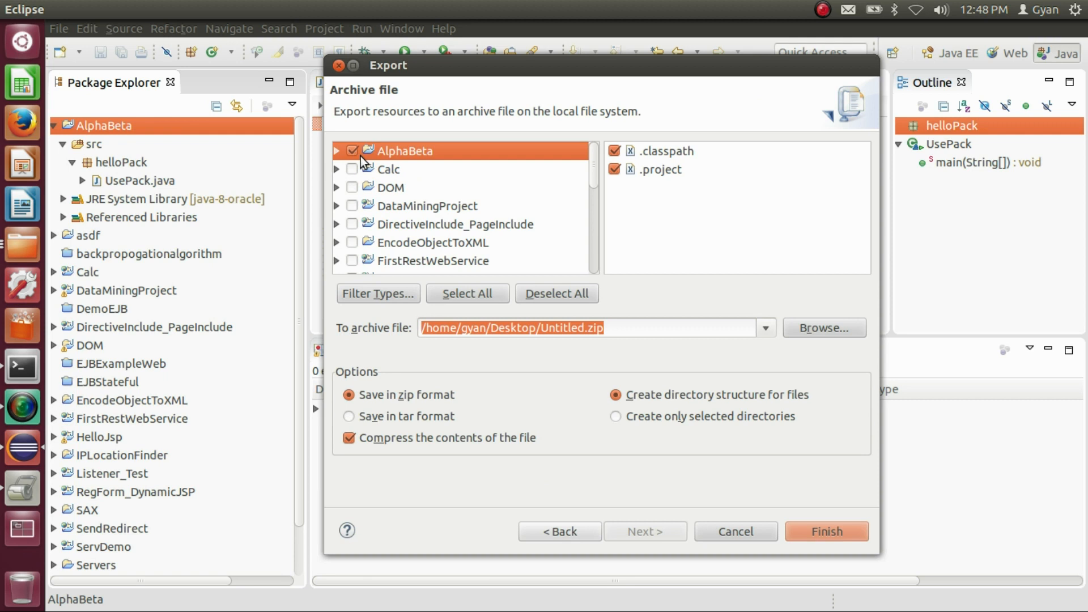
mouse_move(359, 164)
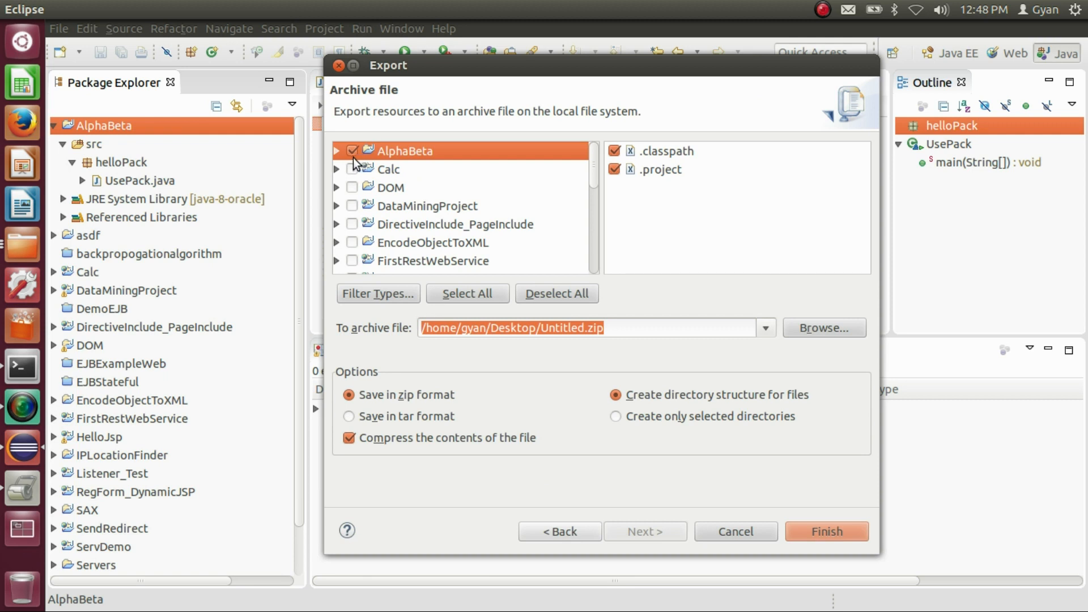
mouse_move(802, 334)
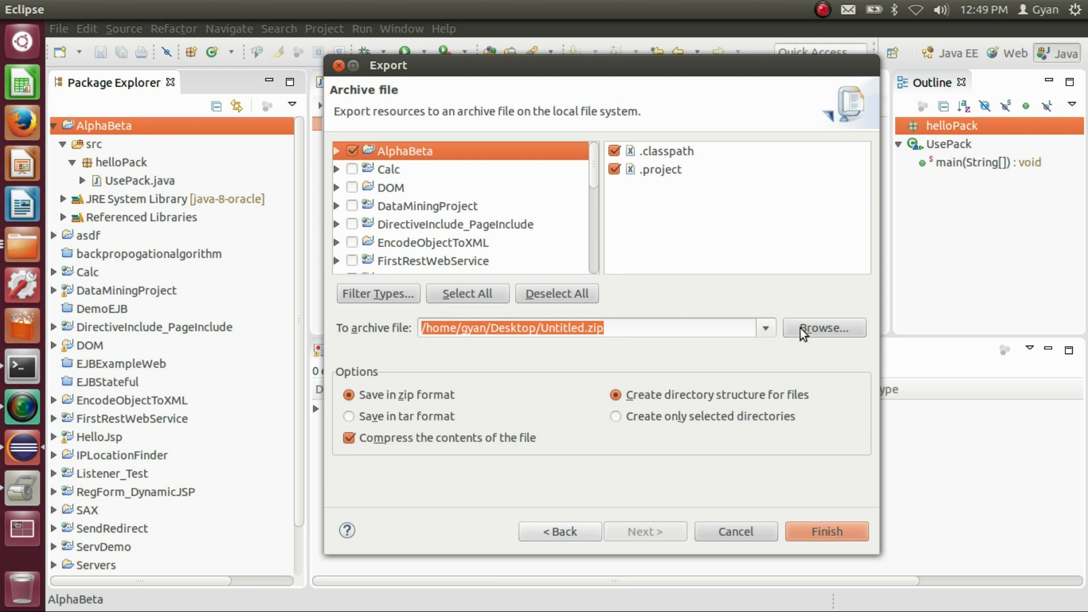
Set the export destination to gyan.zip on the Desktop.
click(823, 327)
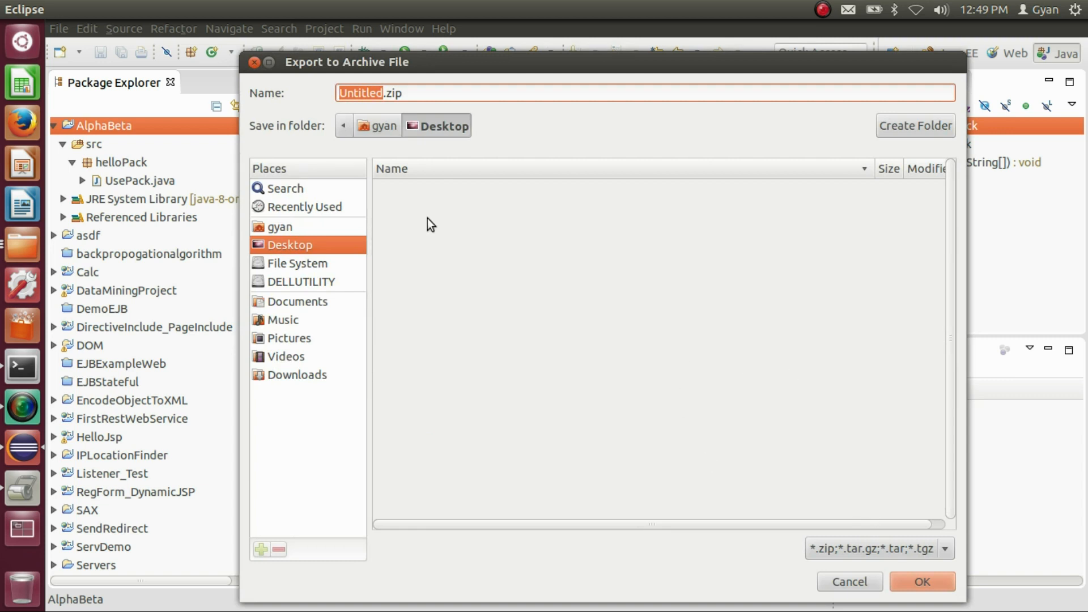
text(gyan.zip)
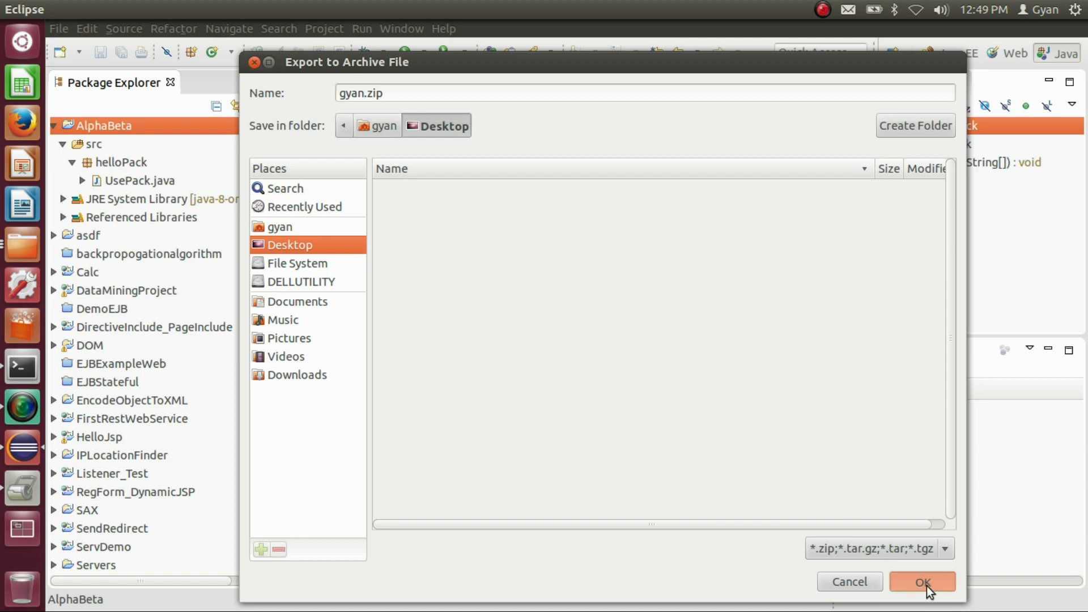
click(922, 582)
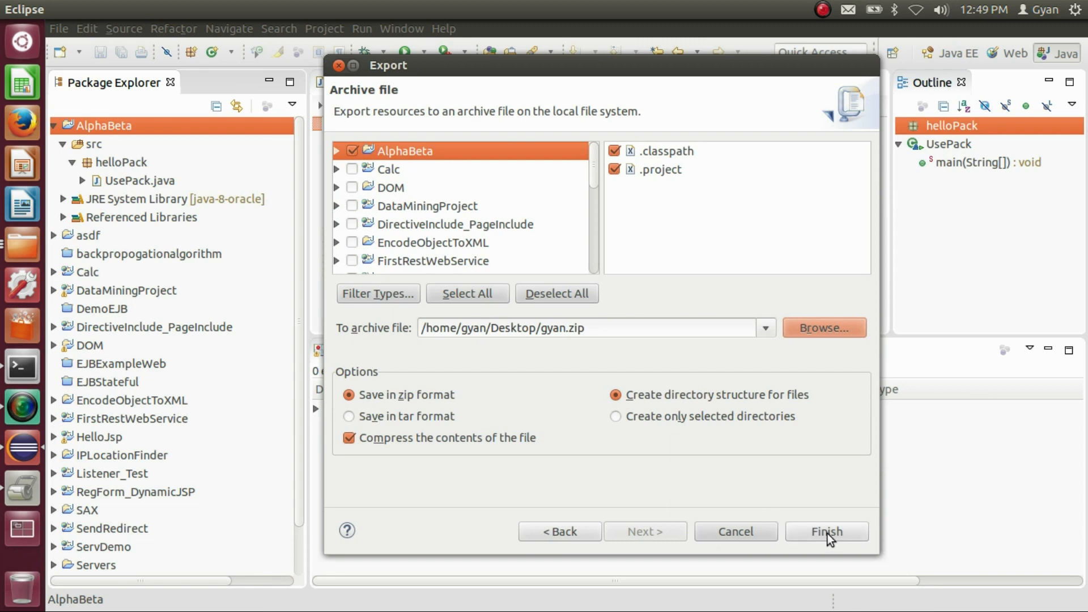
Finish the gyan.zip export and close the Nautilus folder window.
click(825, 531)
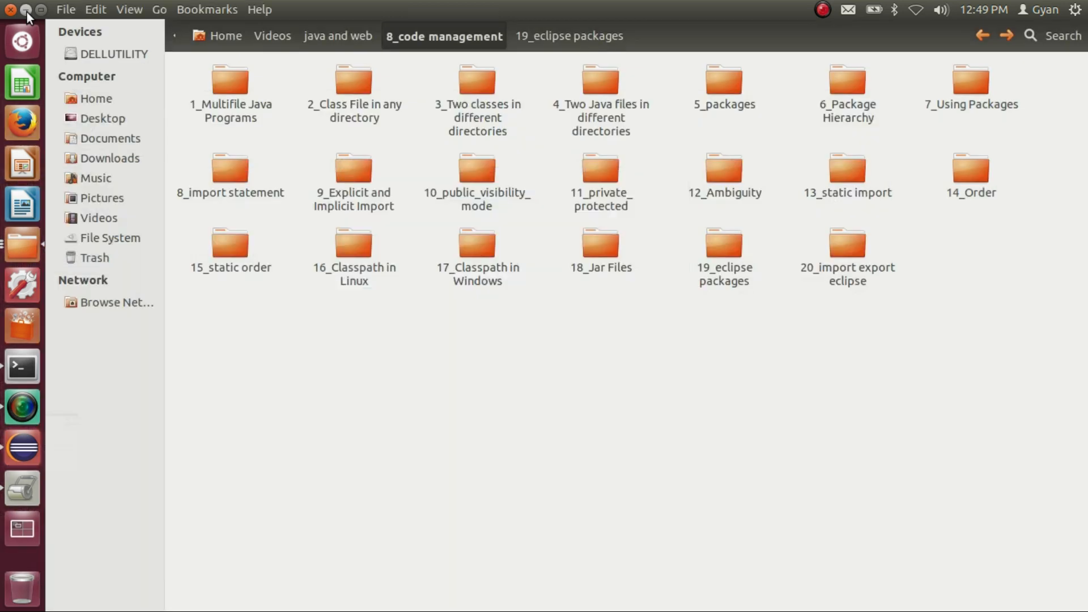
click(11, 10)
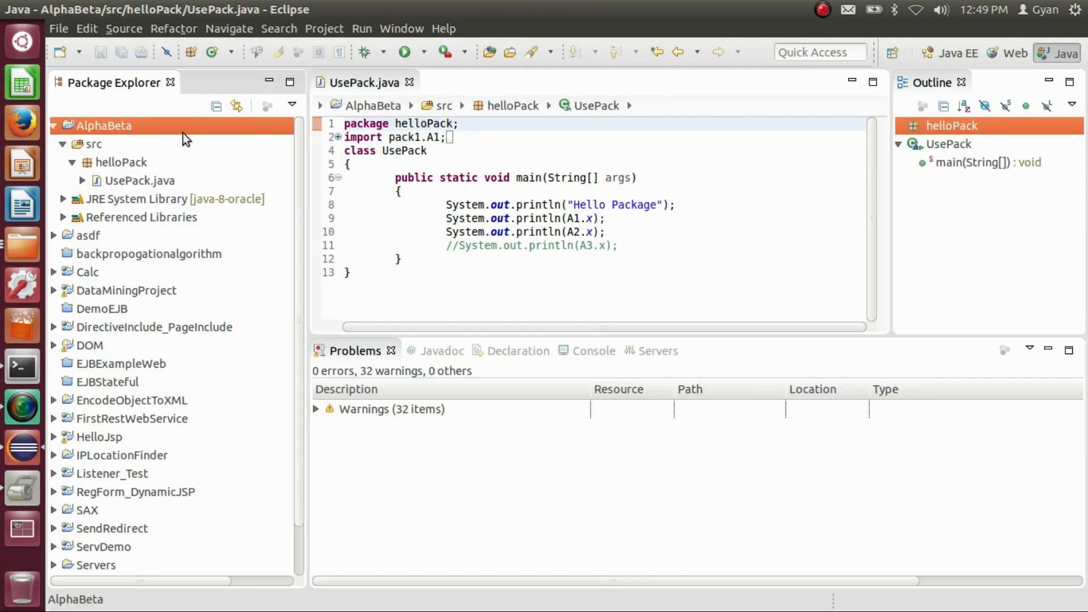
Revisit the export settings confirming gyan.zip on the Desktop, then return to AlphaBeta.
right_click(107, 126)
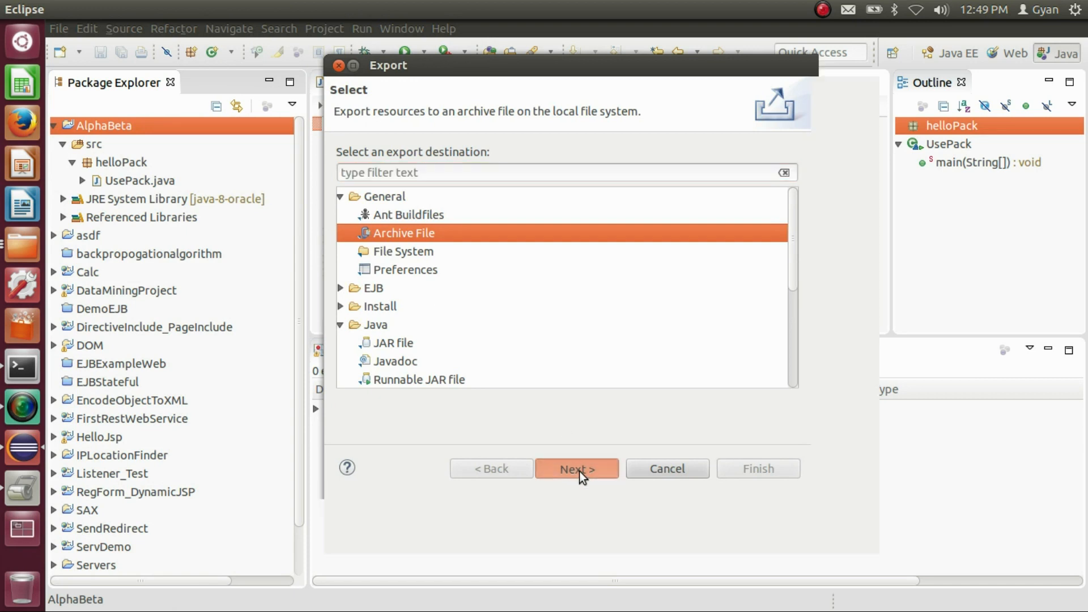
click(576, 469)
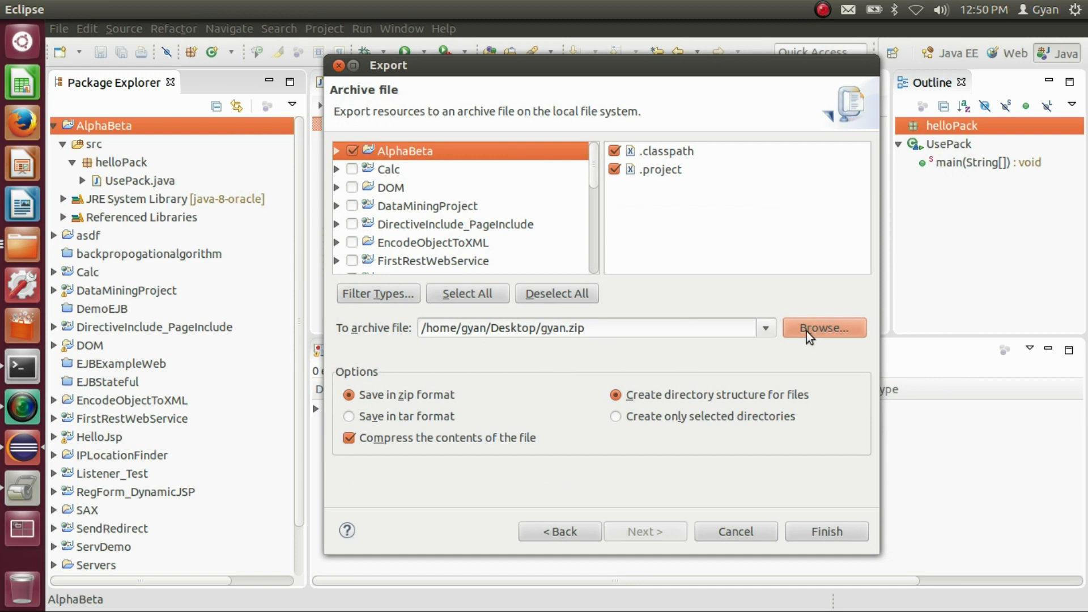
click(823, 327)
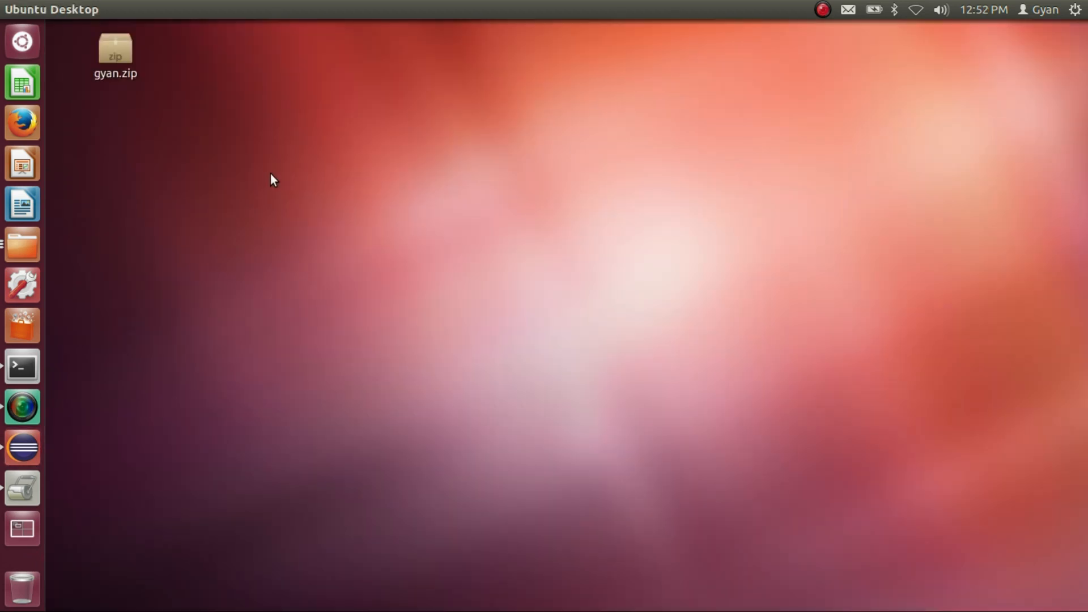
mouse_move(22, 448)
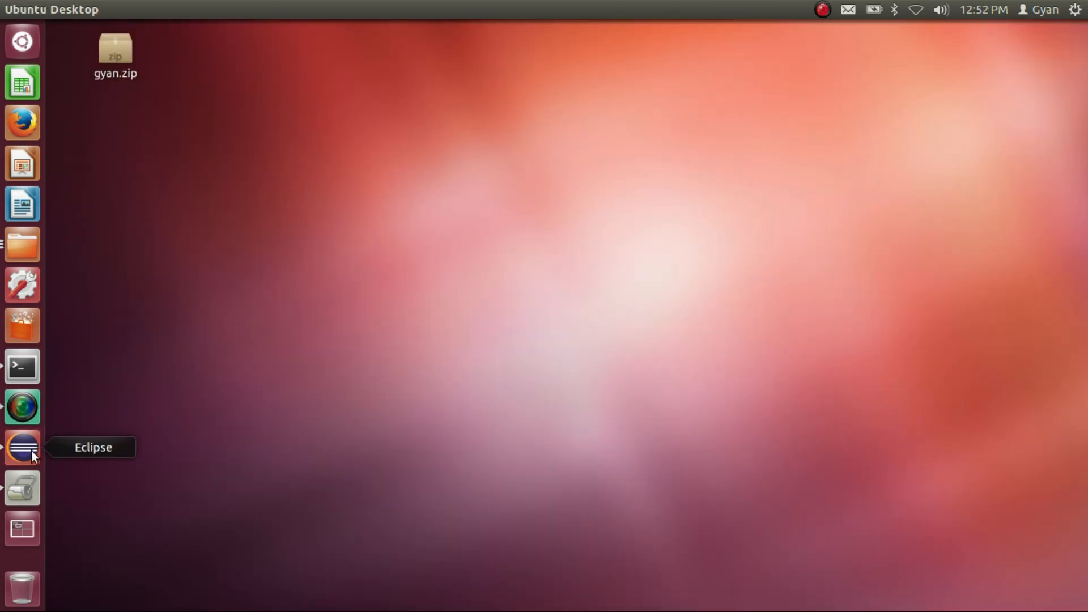
click(23, 448)
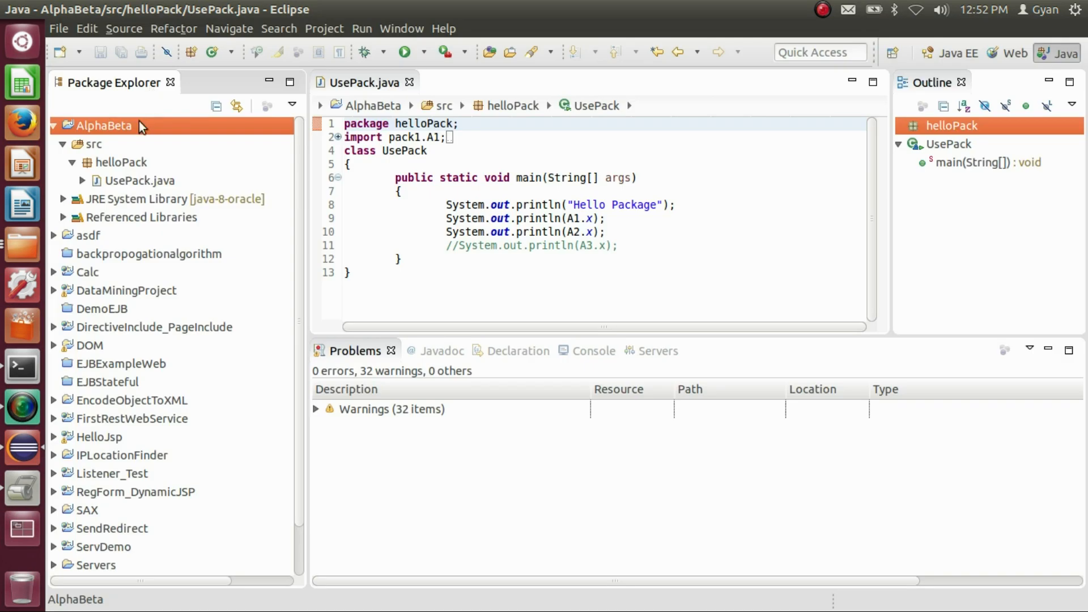
Delete AlphaBeta from the workspace including its contents on disk.
right_click(106, 125)
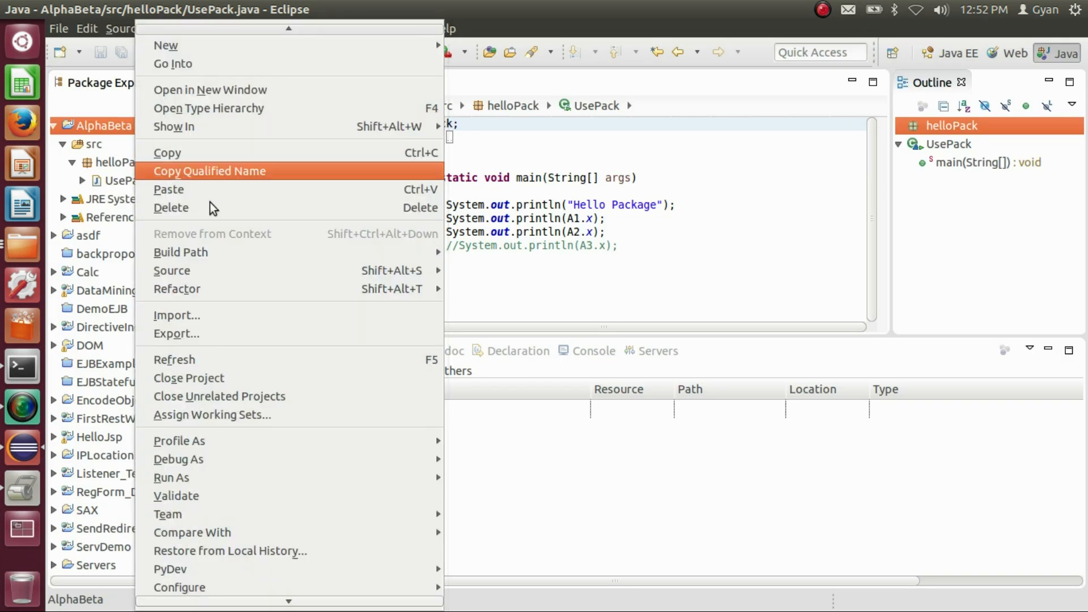
click(171, 207)
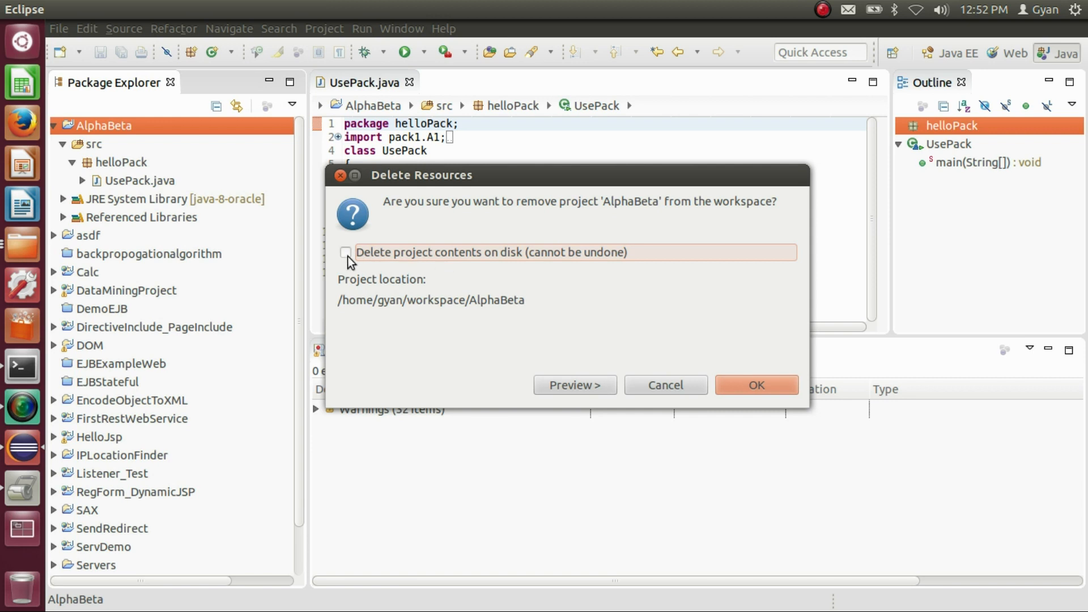
click(755, 386)
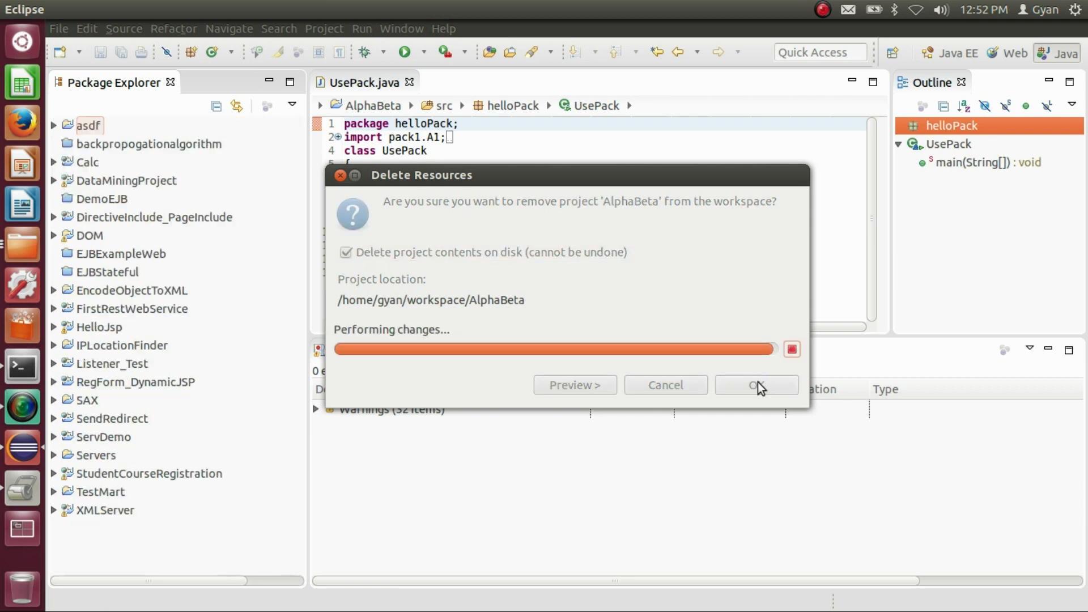
click(757, 386)
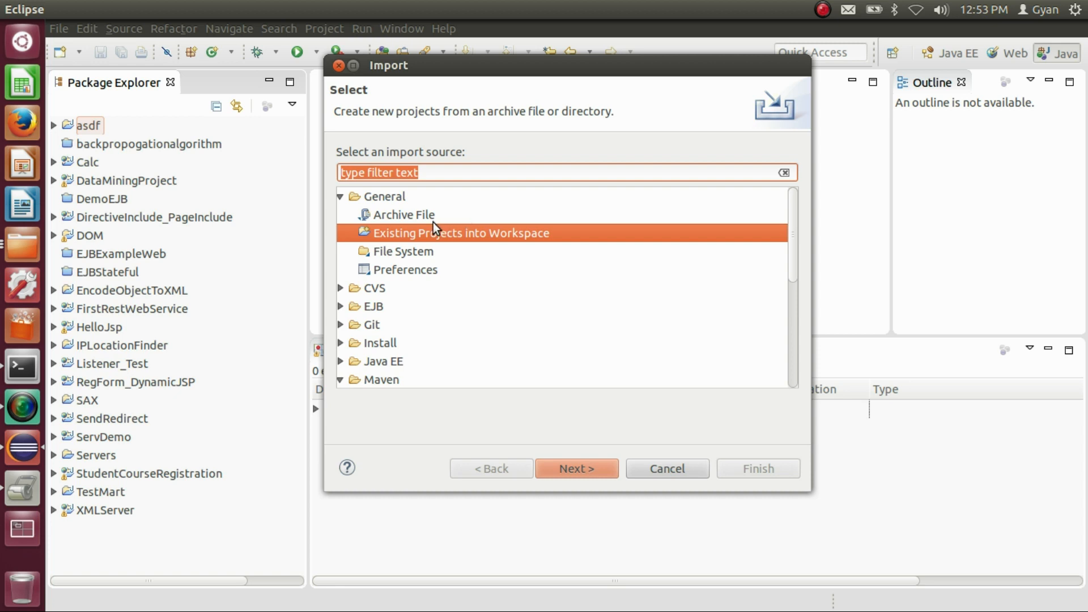
Import Existing Projects into Workspace from the archive gyan.zip on the Desktop.
click(404, 214)
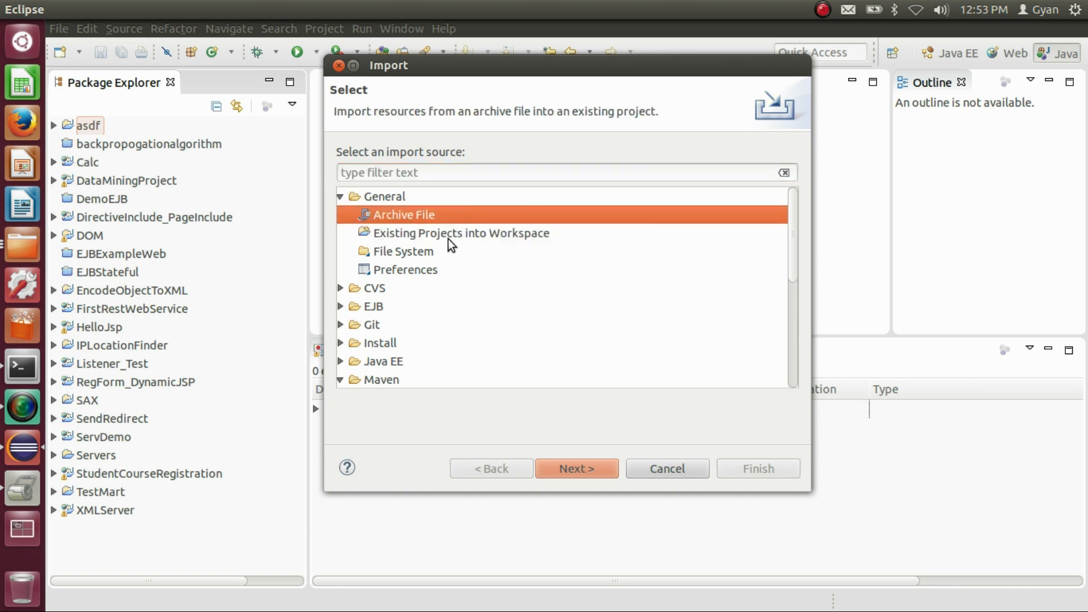
click(461, 232)
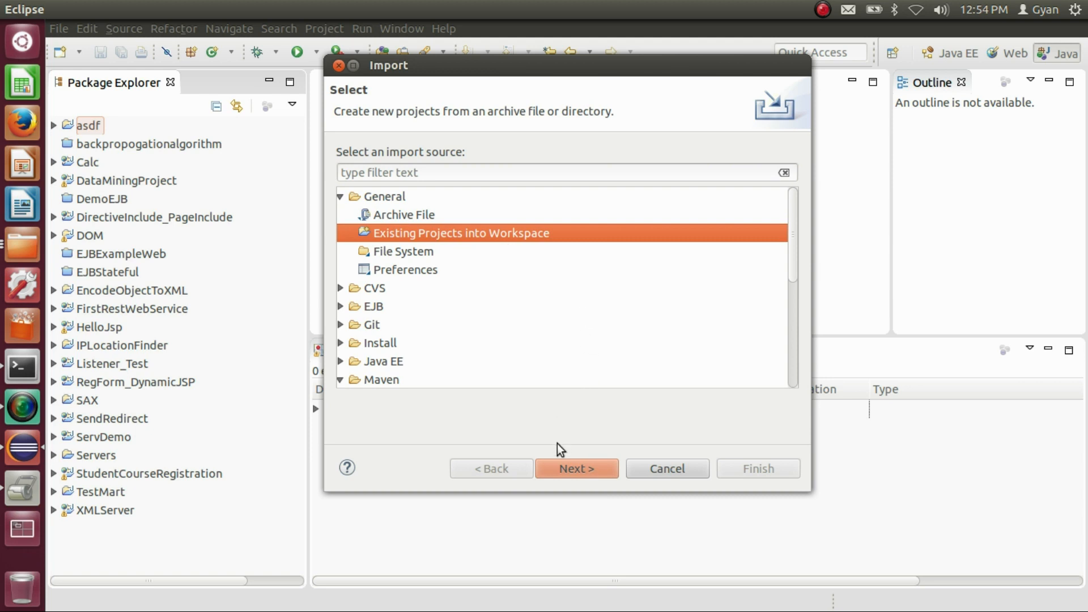
click(575, 468)
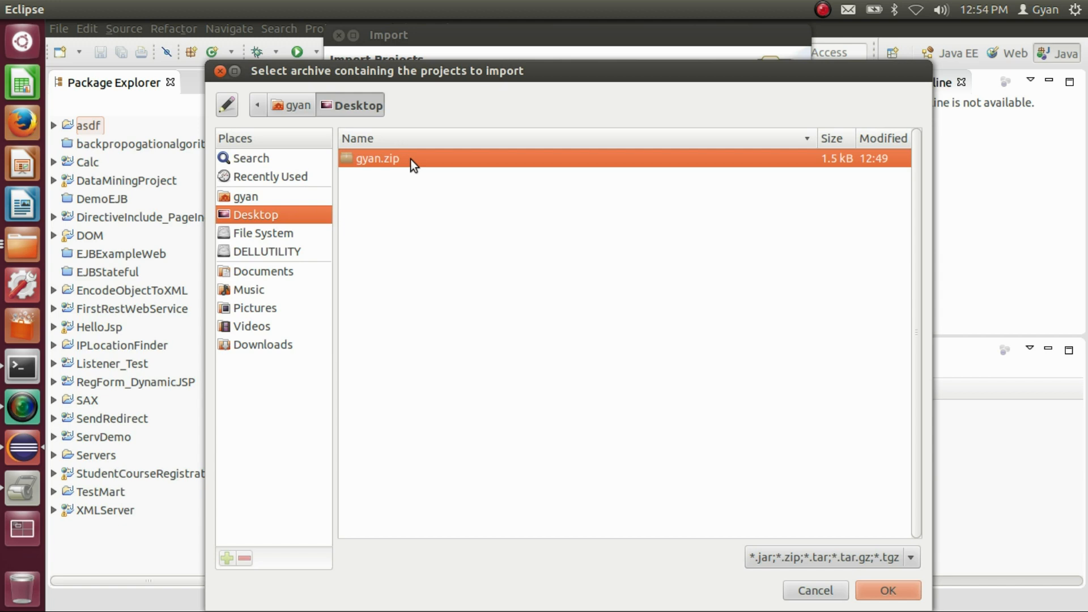
click(887, 590)
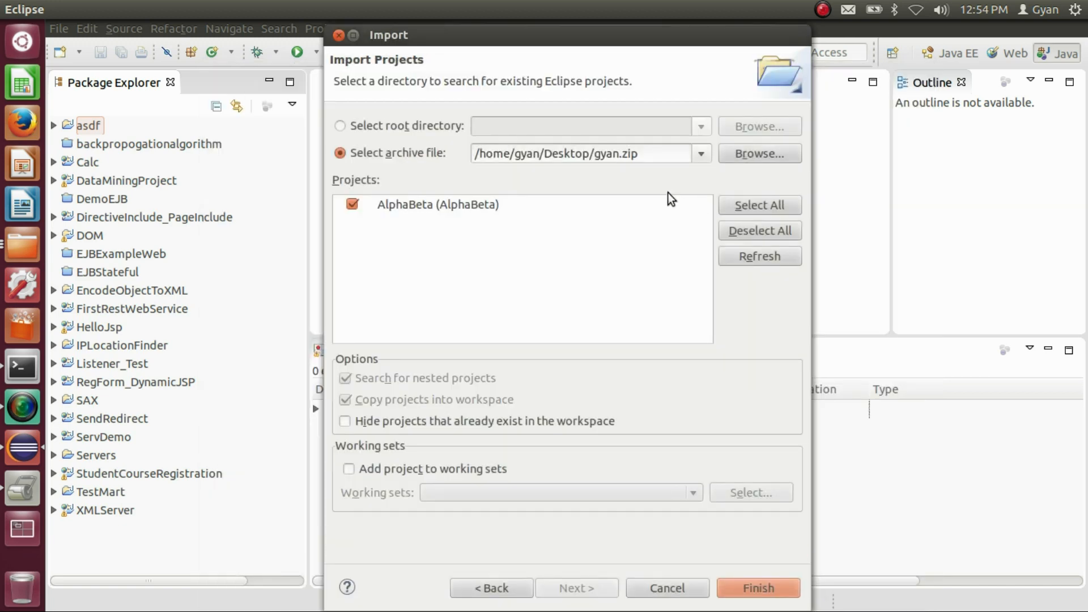
mouse_move(628, 193)
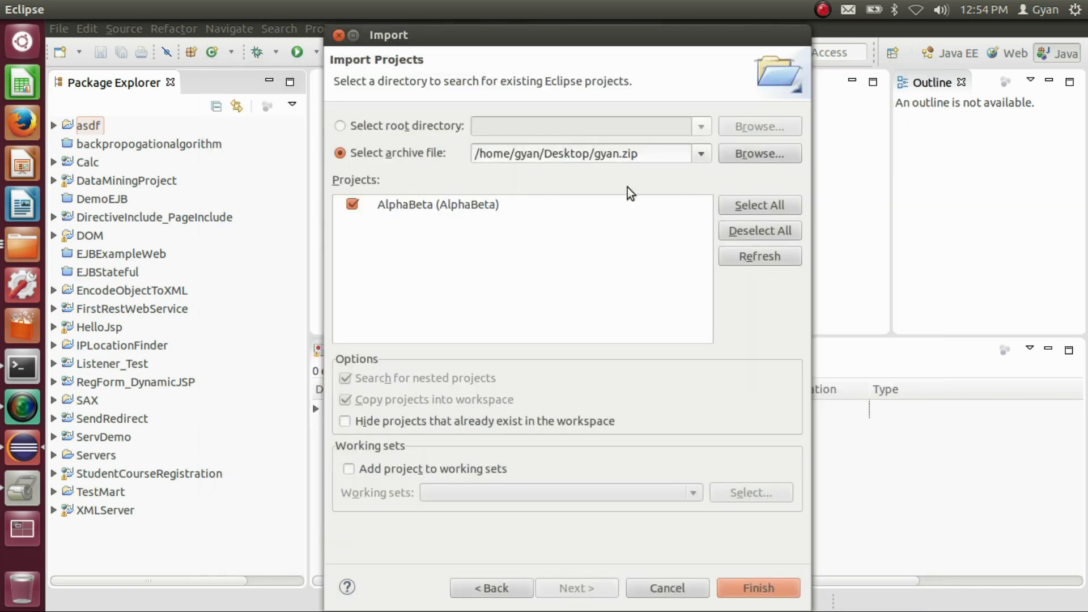
mouse_move(589, 458)
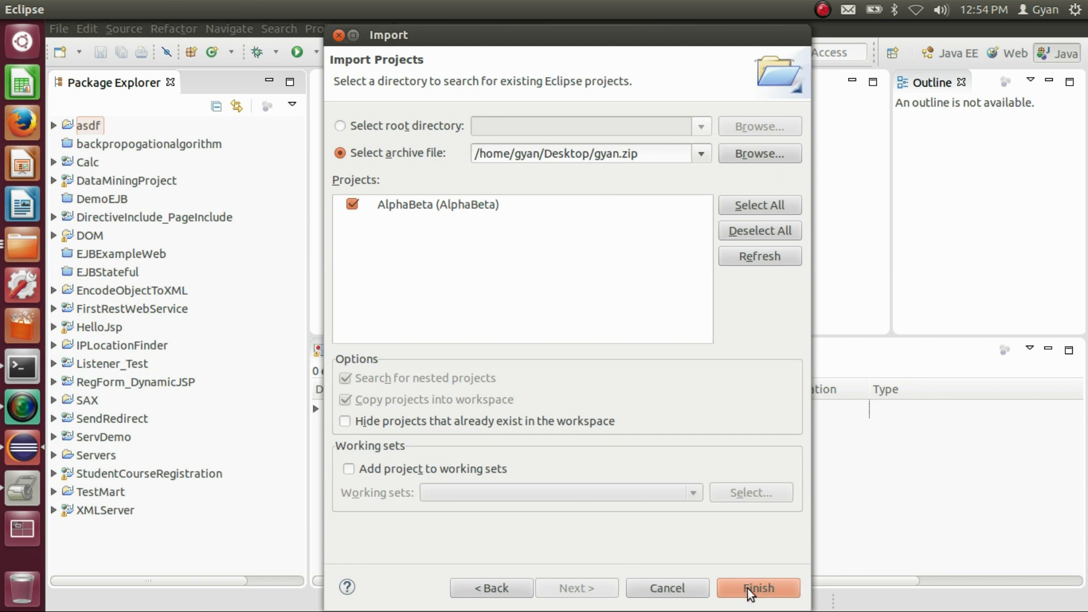
click(757, 588)
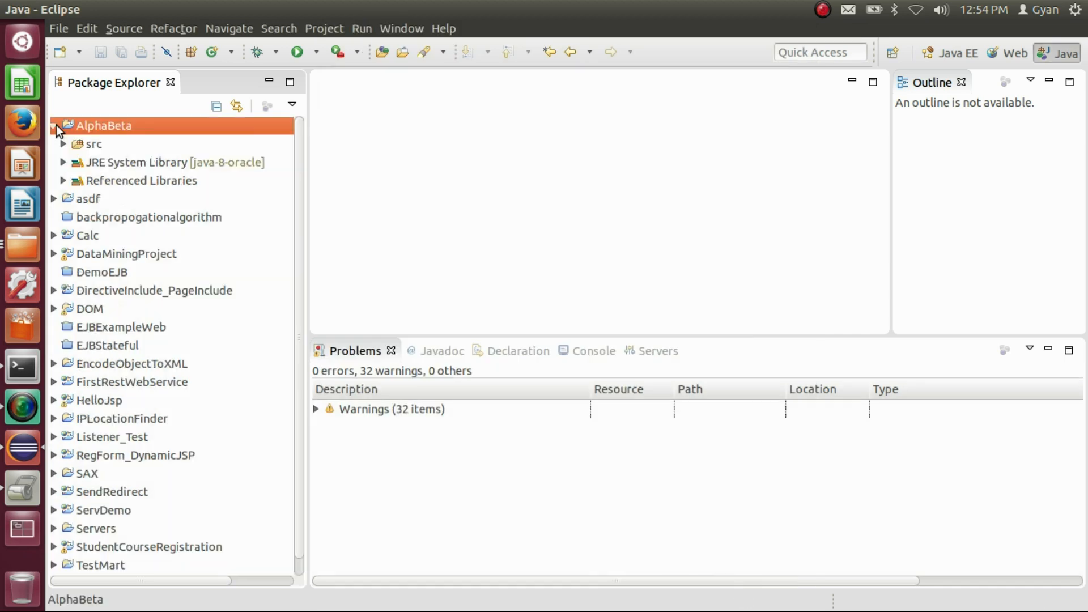
Expand AlphaBeta > src > helloPack and open UsePack.java in the editor.
click(52, 126)
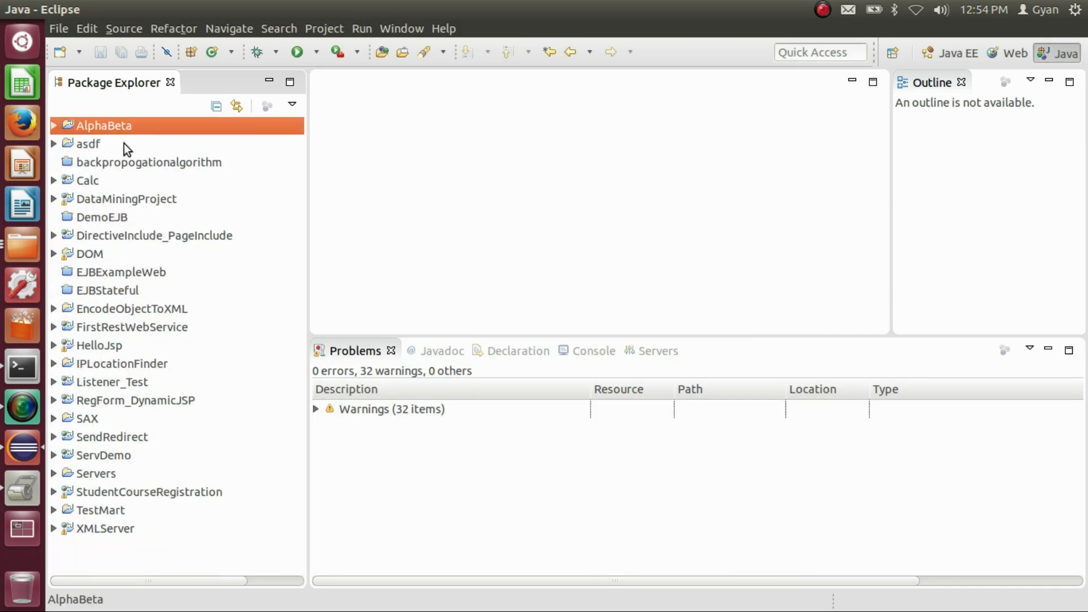
click(53, 126)
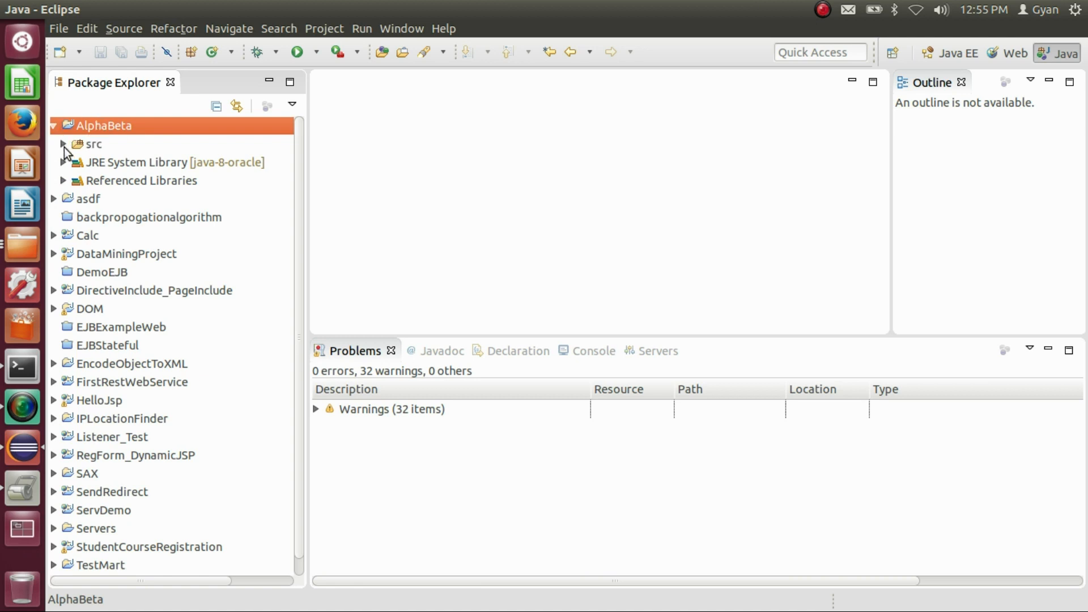
click(62, 143)
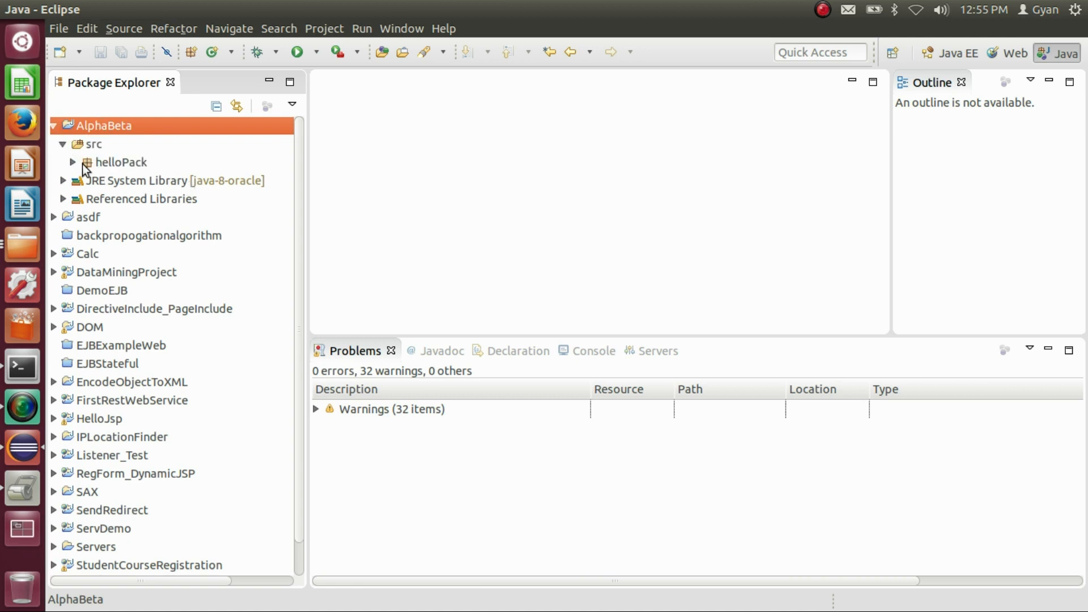
click(72, 162)
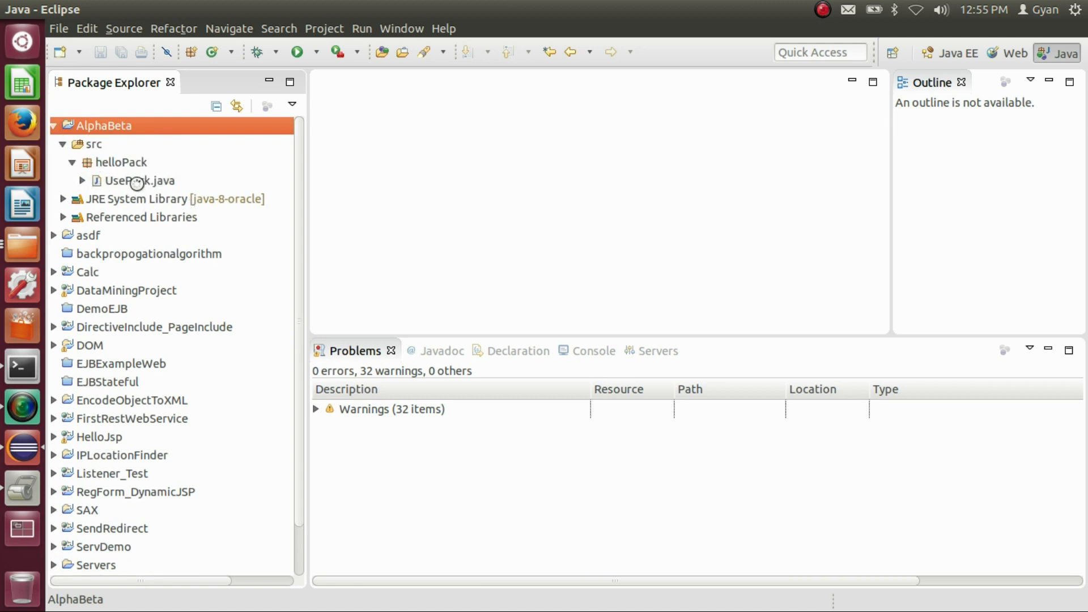
click(140, 181)
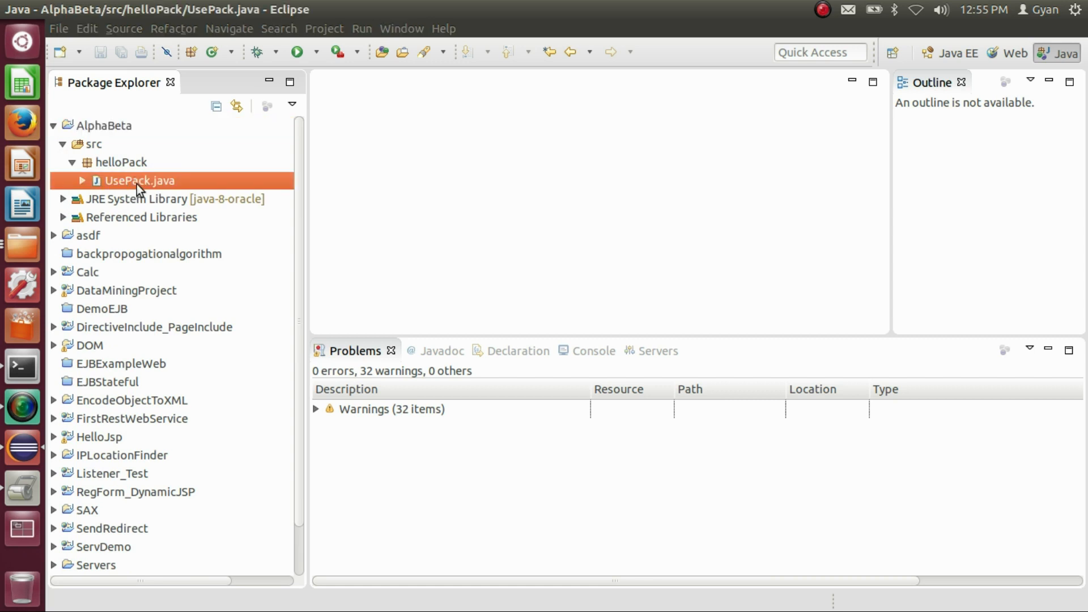
double_click(139, 180)
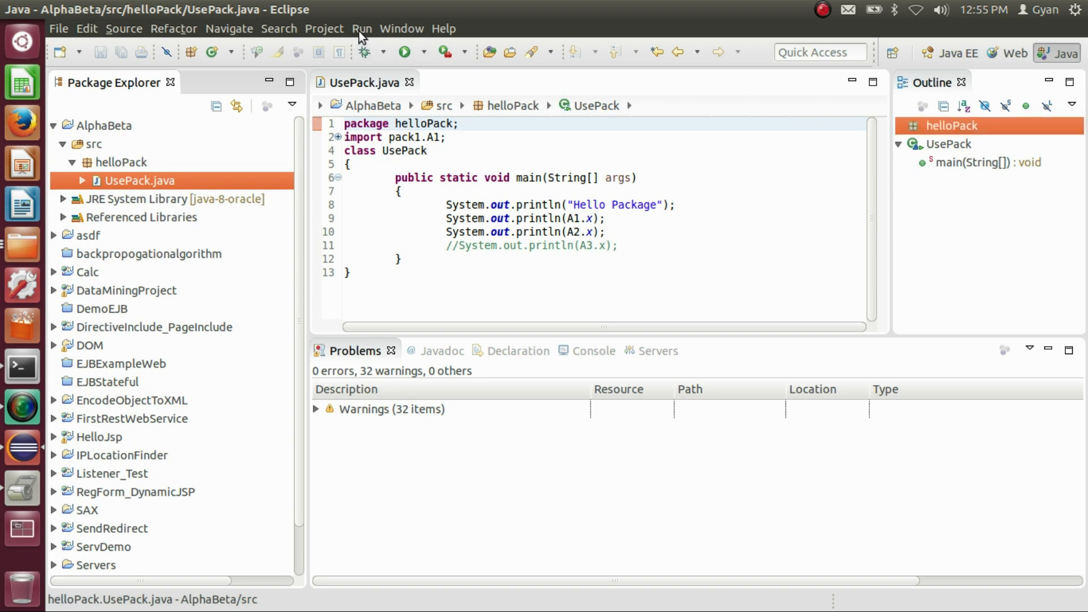
Run UsePack as a Java application, printing Hello Package, 1 and 2.
click(362, 28)
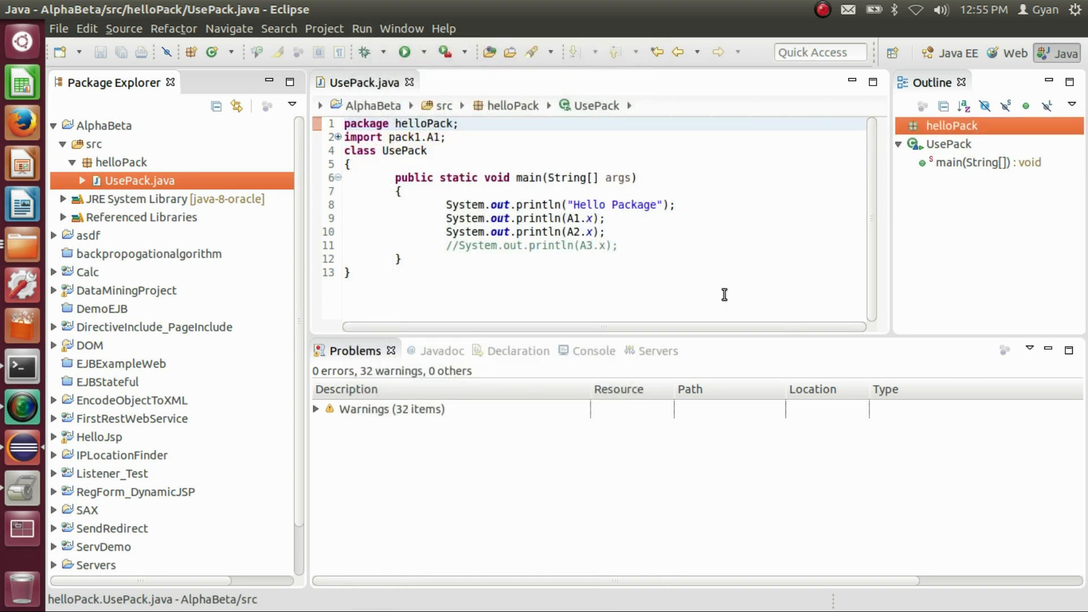
click(409, 52)
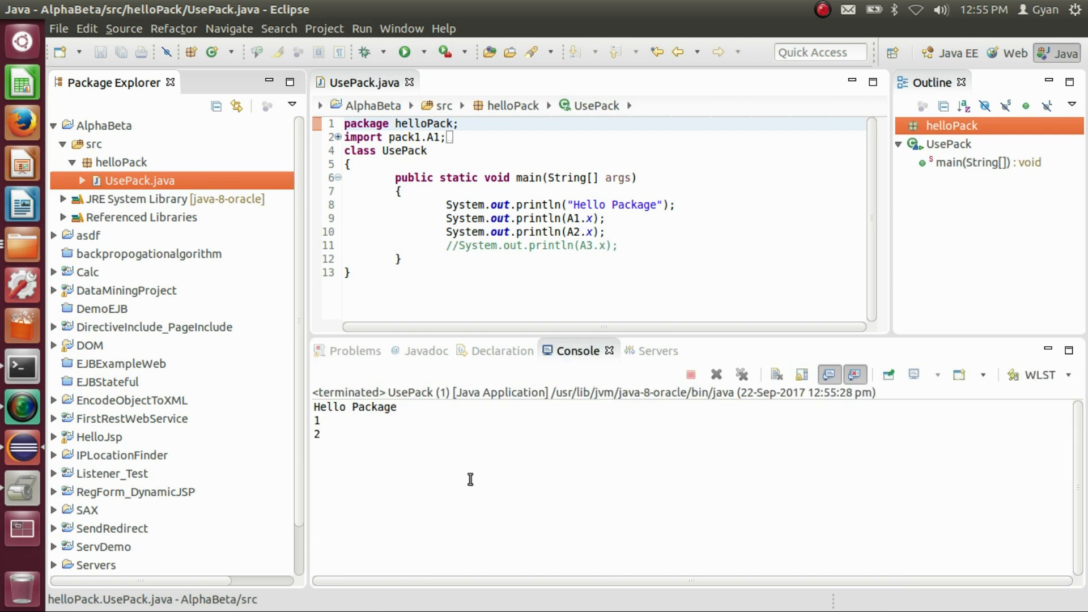